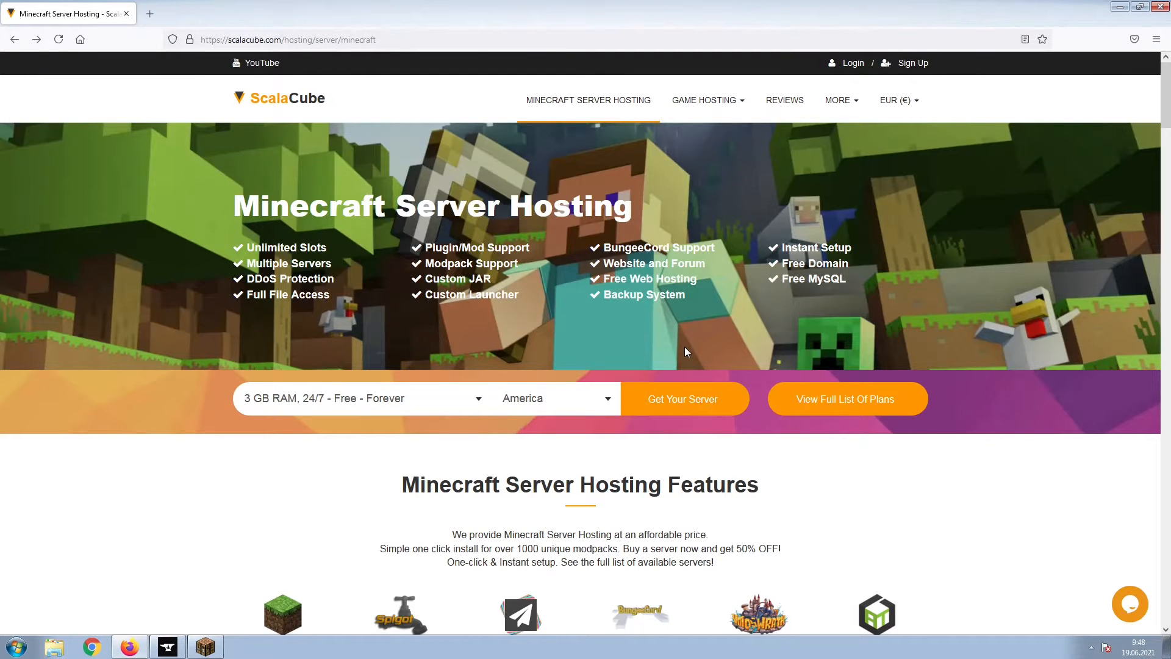
Step: Submit the free 3 GB RAM plan with America location via 'Get Your Server'
click(683, 397)
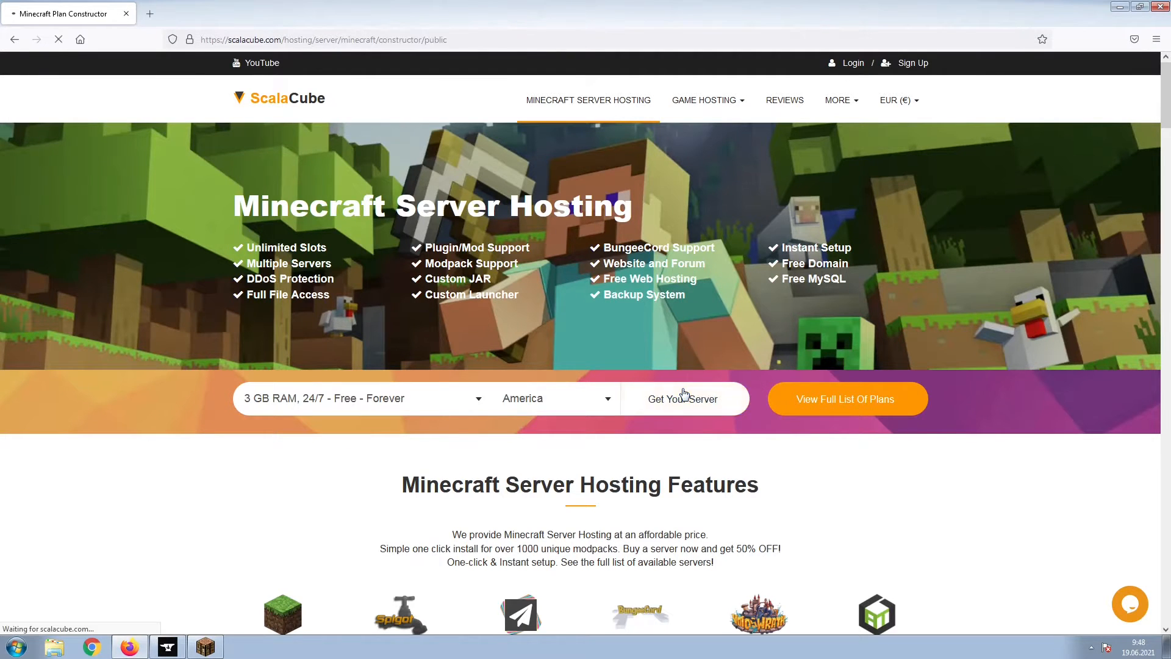
Step: Search the modpack list for 'Betweenlands' and select it as the game server
click(683, 398)
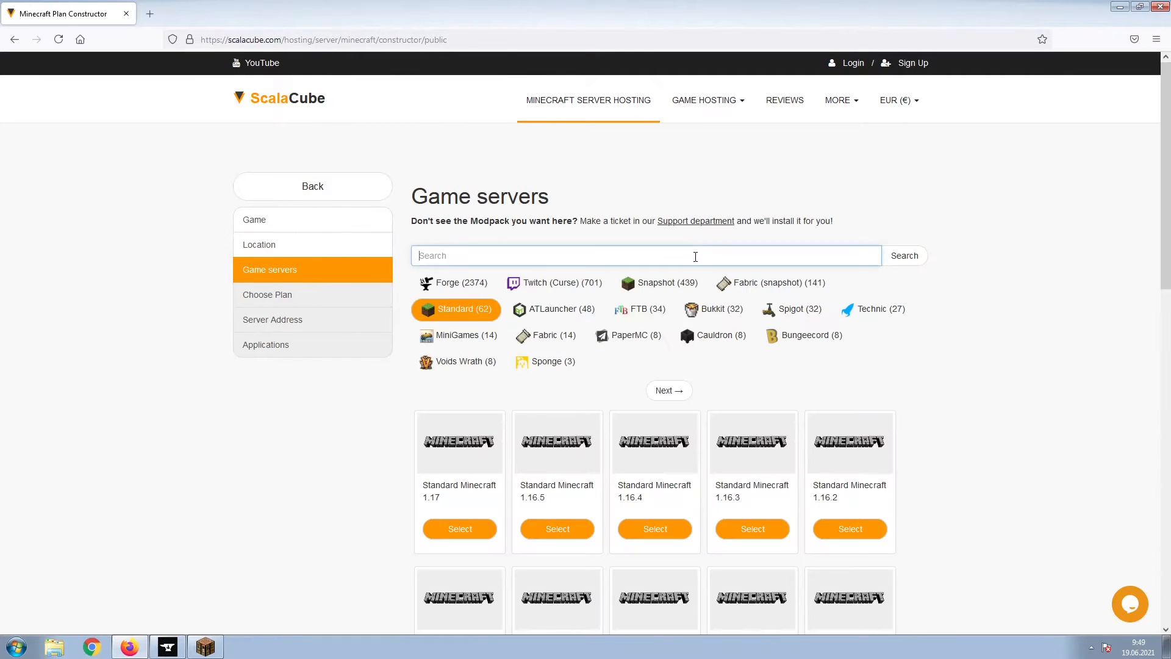
text(Betweenlands)
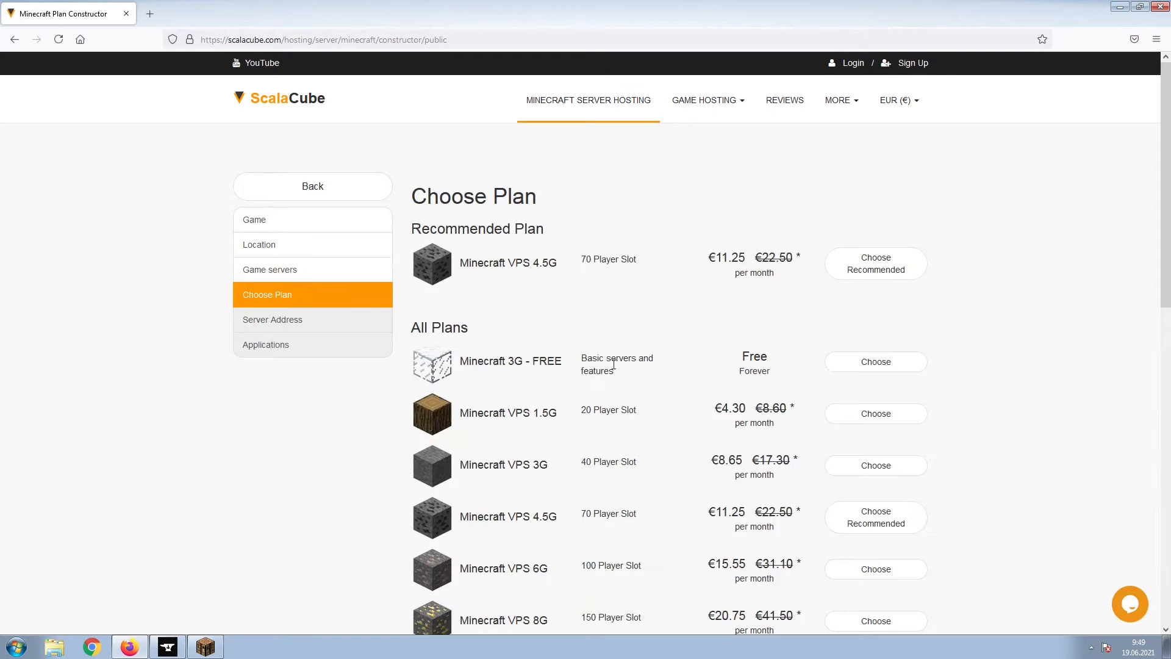
mouse_move(868, 314)
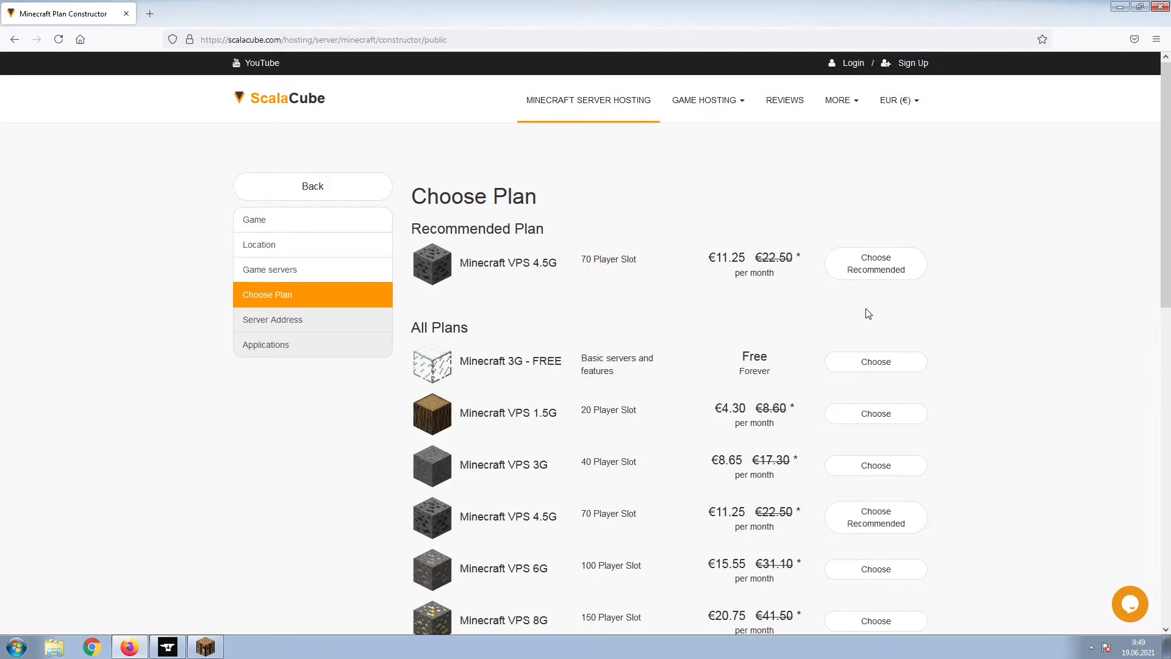
Step: Choose the recommended Minecraft VPS 4.5G plan
click(876, 263)
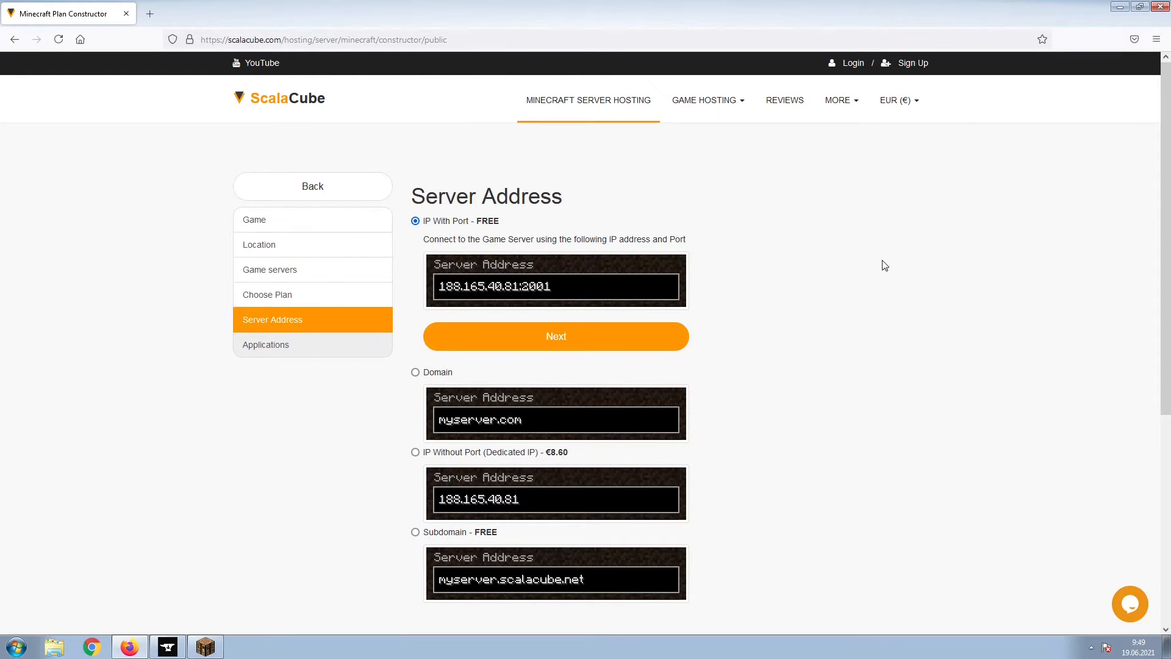
Step: Keep the free IP-with-port address and continue with all add-on applications left on NO
click(556, 336)
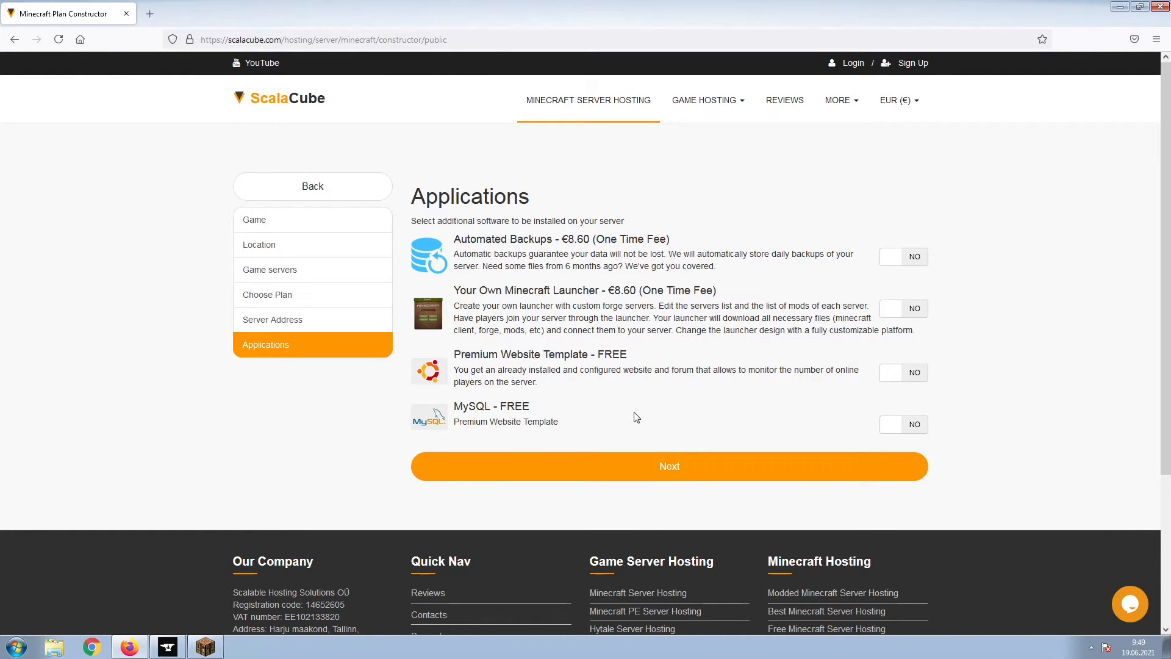
click(669, 466)
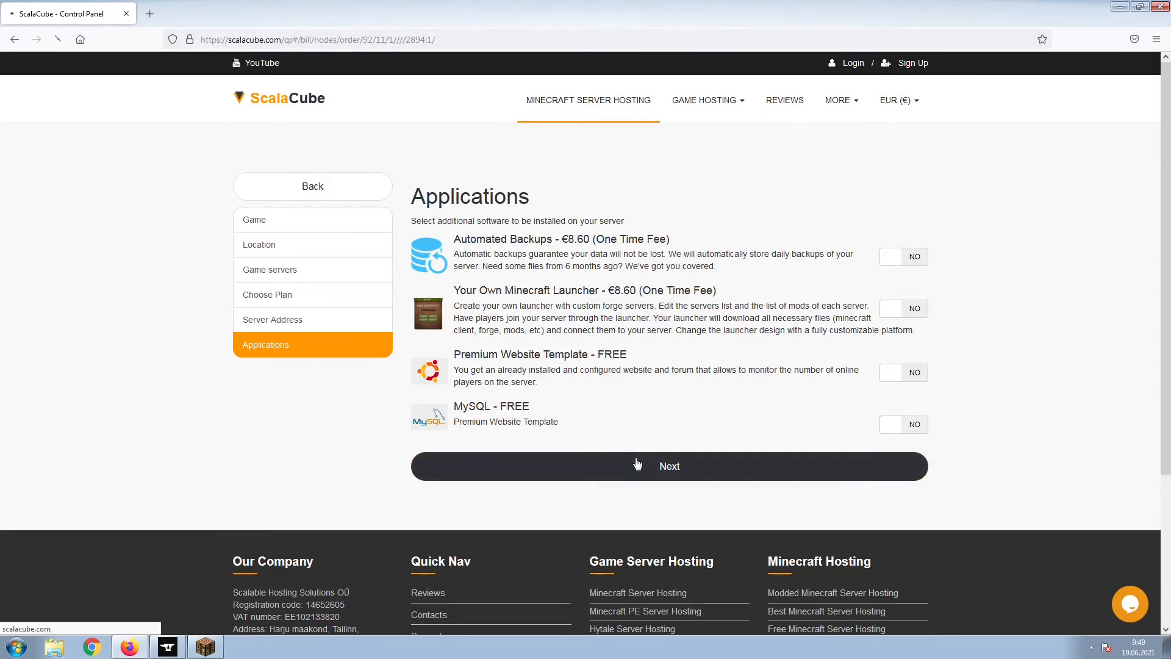
Step: Submit the VPS 4.5G rental order to the payment-method page
click(667, 465)
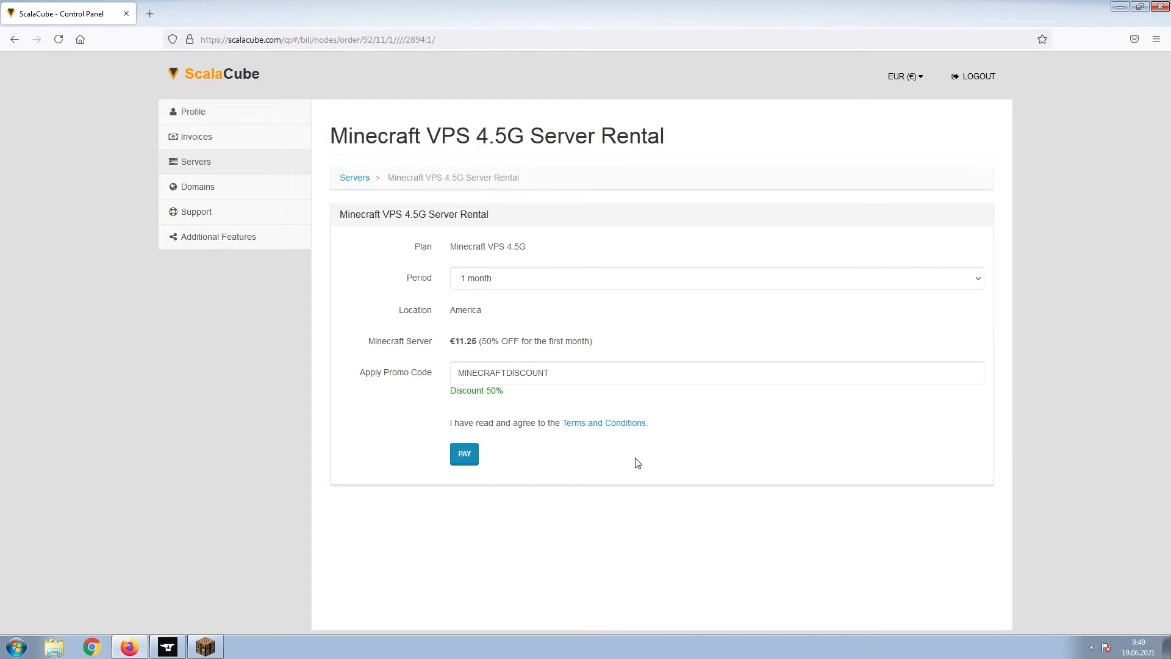
click(464, 454)
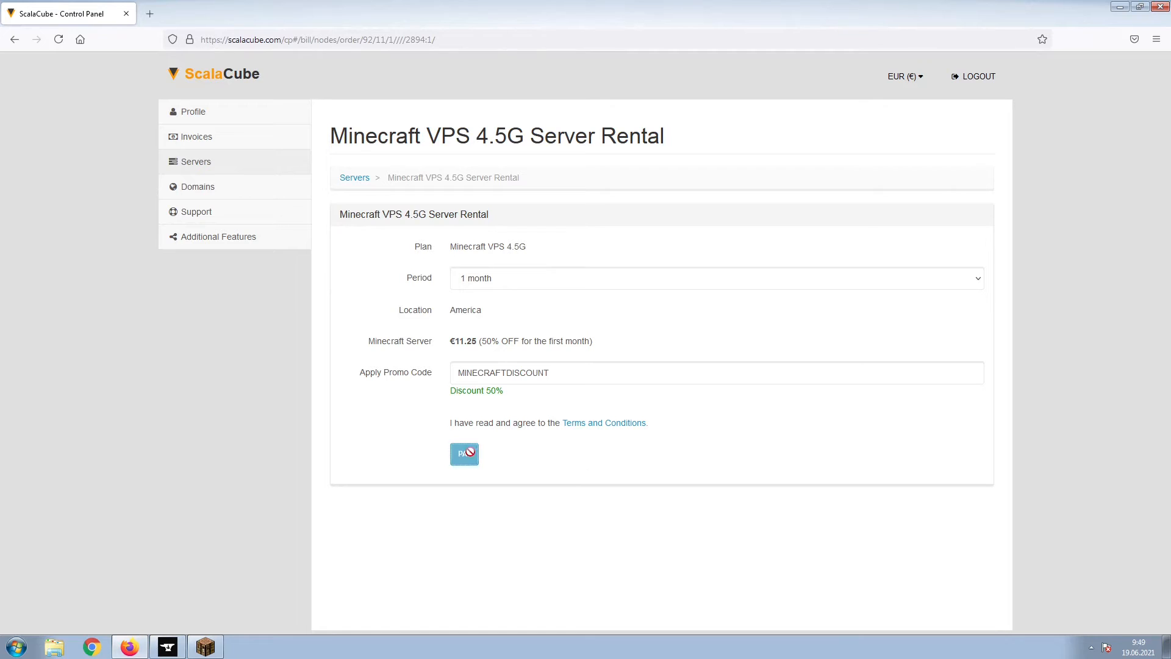
click(463, 454)
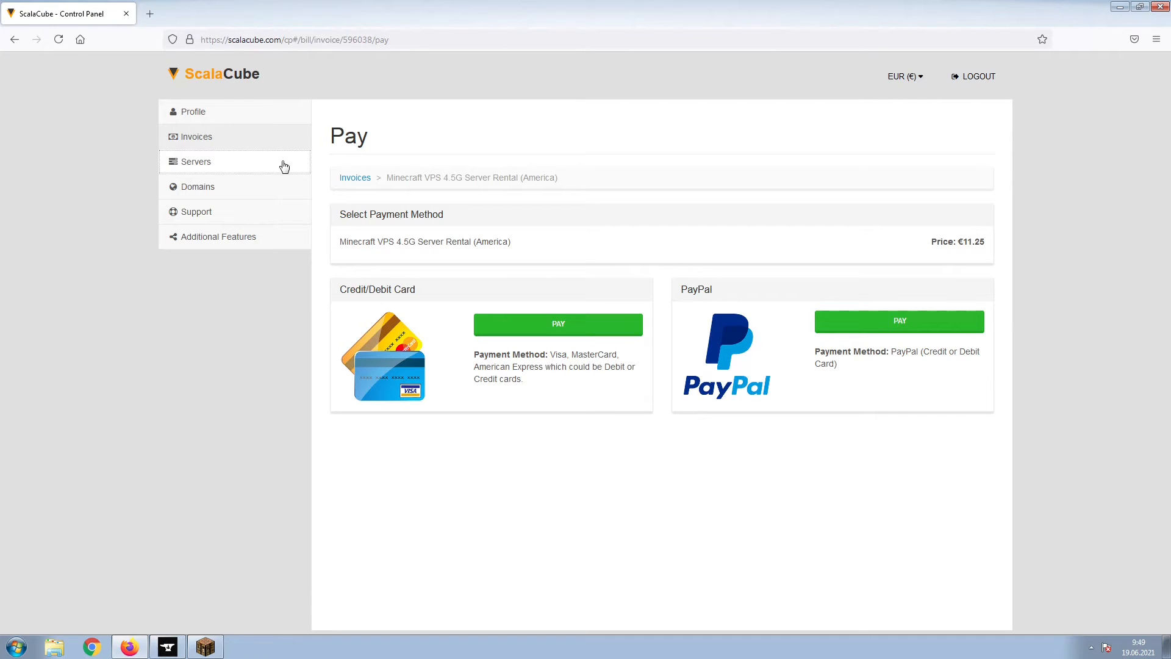
Step: From Servers, manage the VPS and view the Minecraft game server's IP and FTP details
click(195, 161)
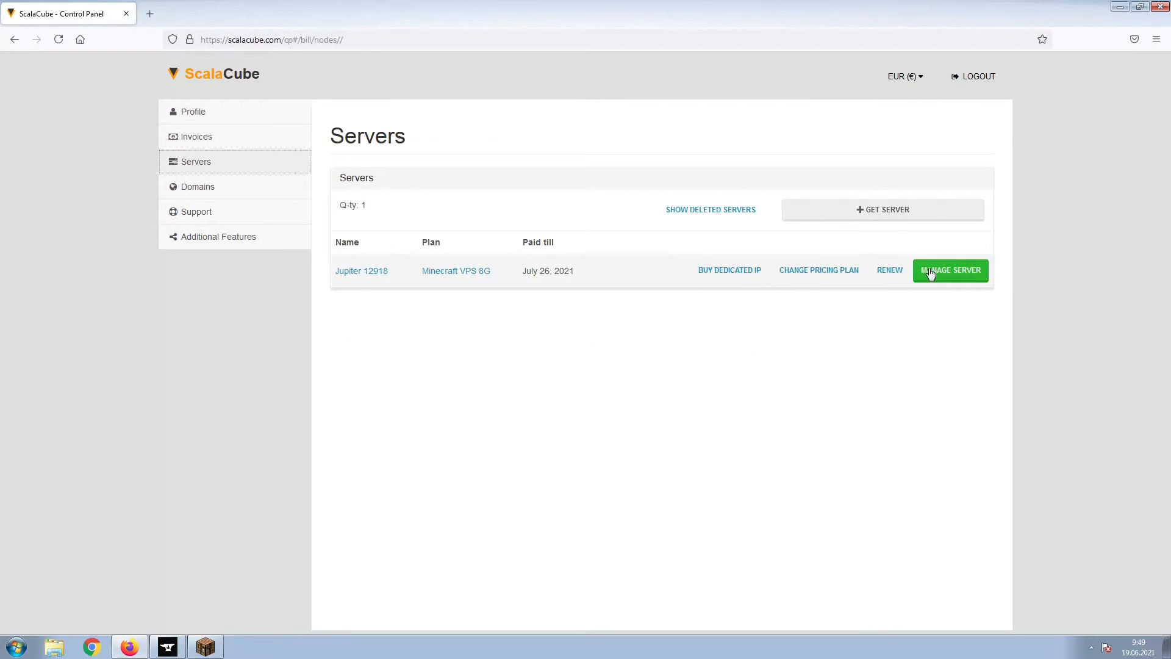
click(949, 271)
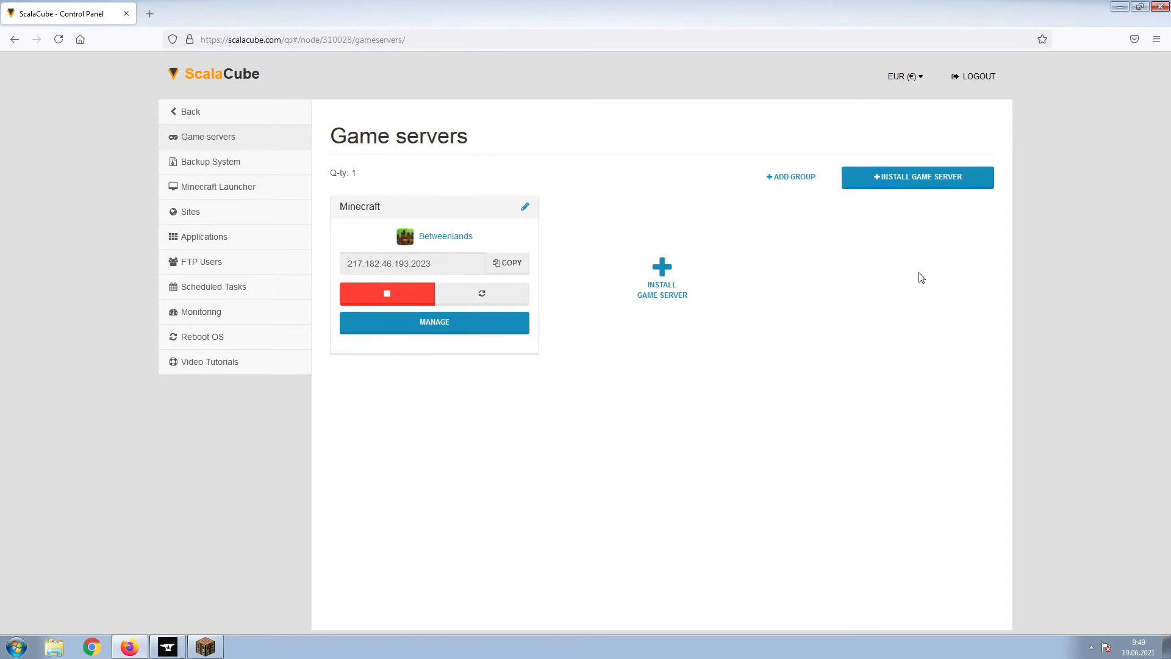
click(434, 322)
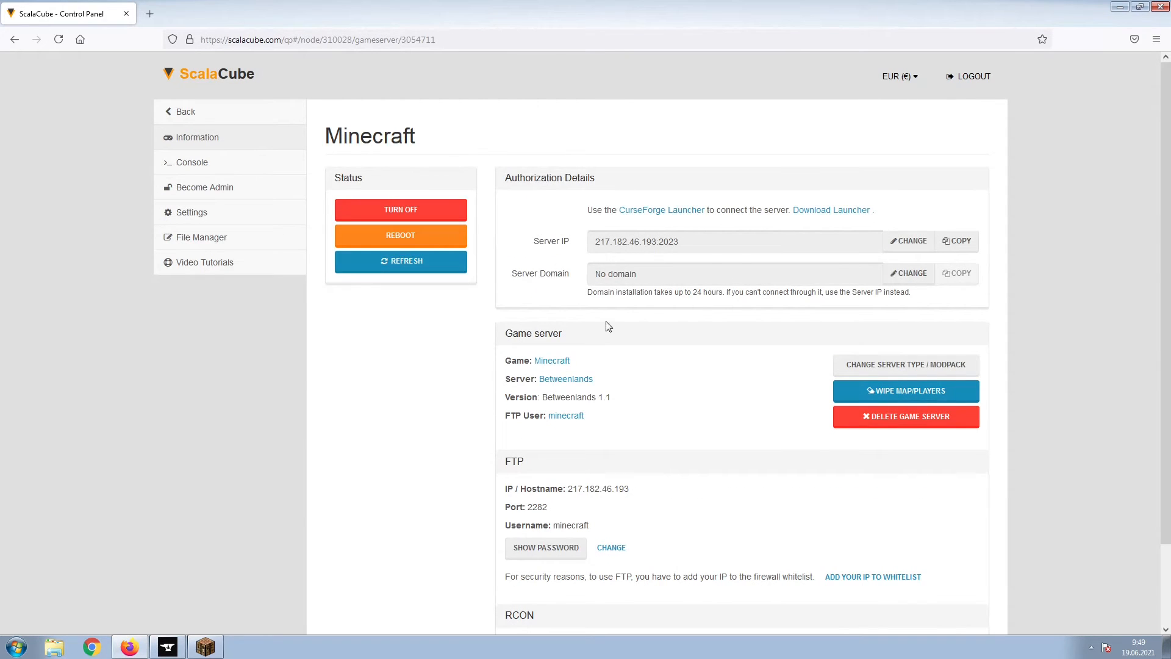
mouse_move(1000, 240)
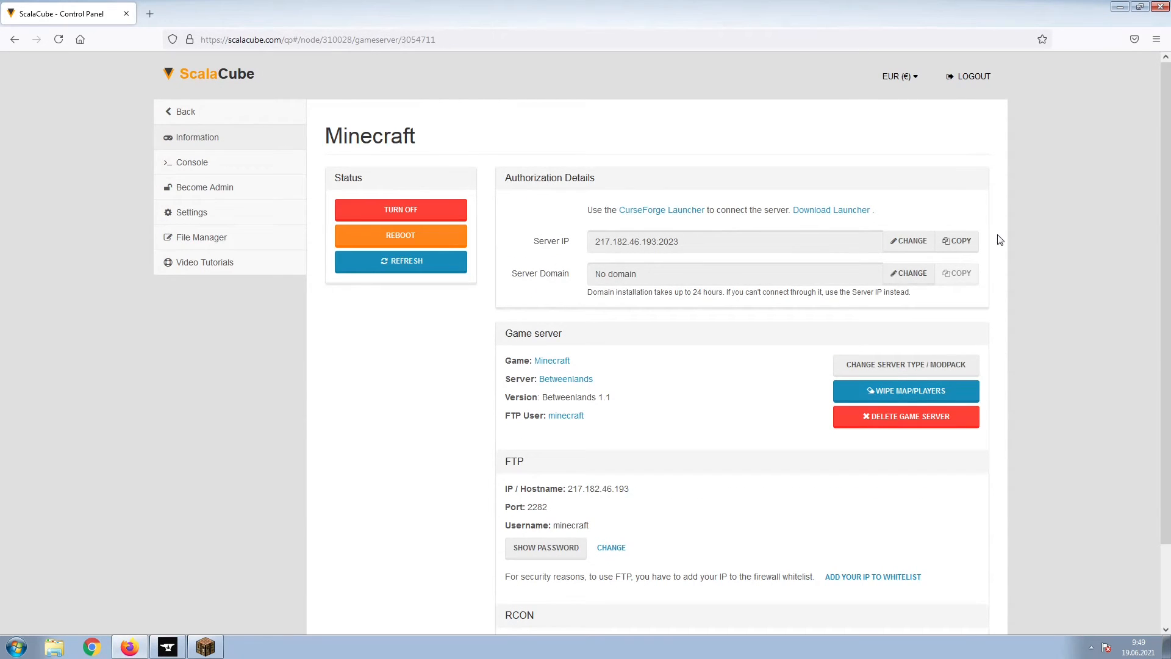